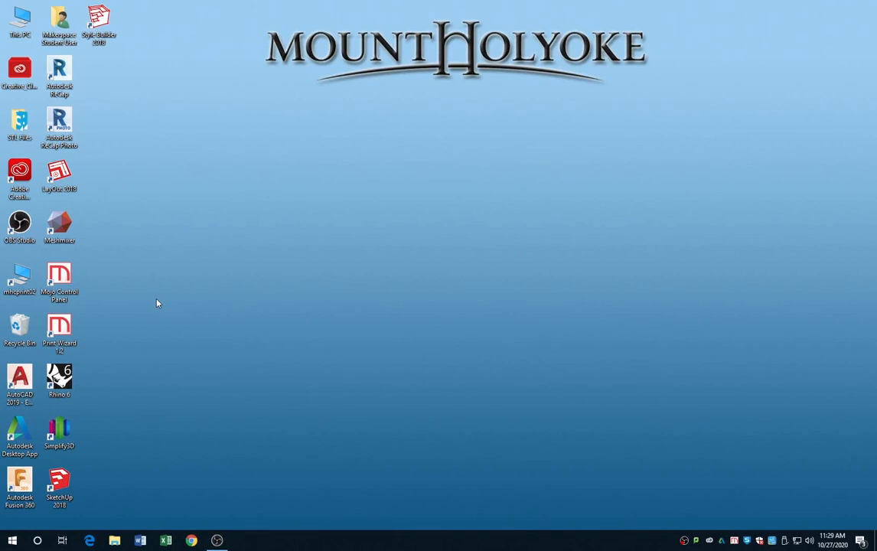
Launch Print Wizard and load Gear.stl from the STL Files folder in List view
left_click(58, 324)
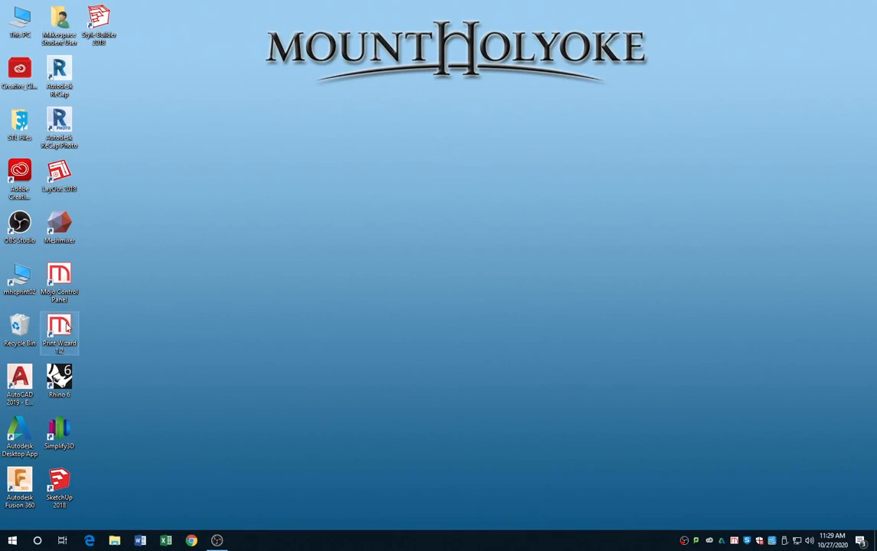
double_click(58, 327)
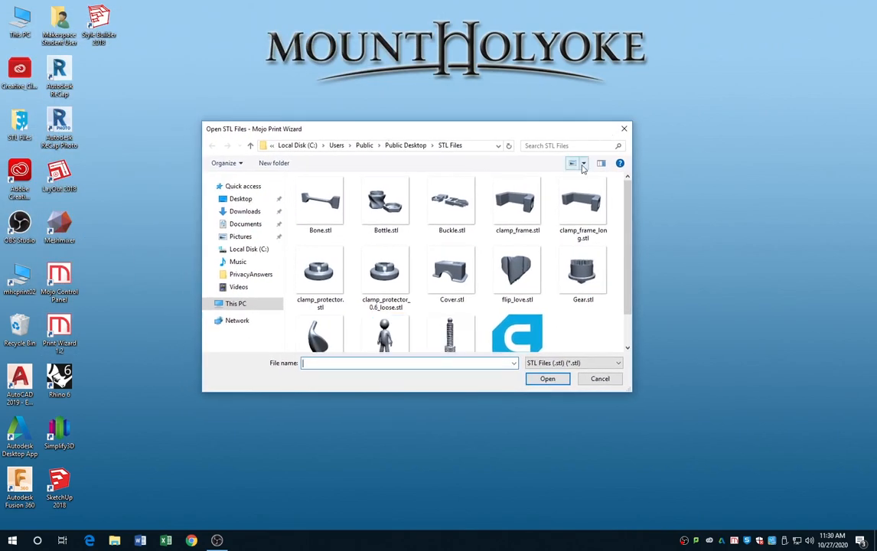
left_click(572, 162)
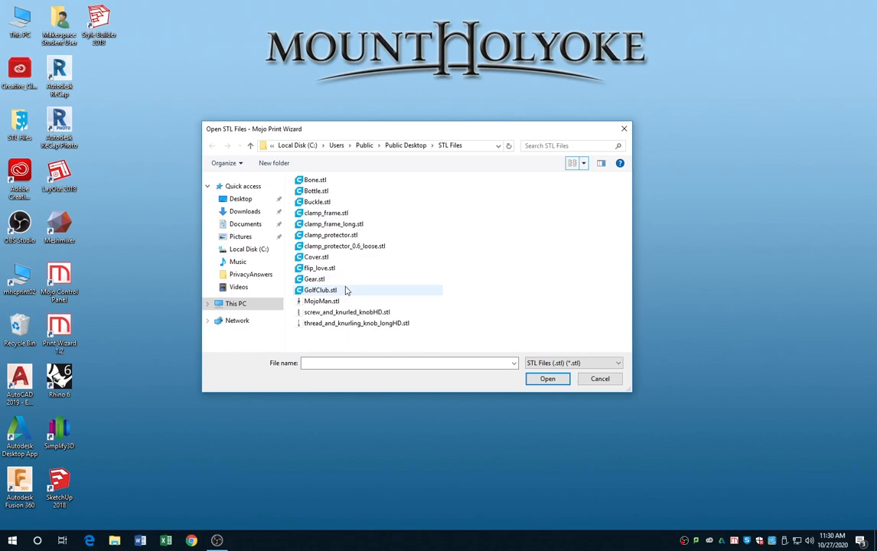
left_click(314, 279)
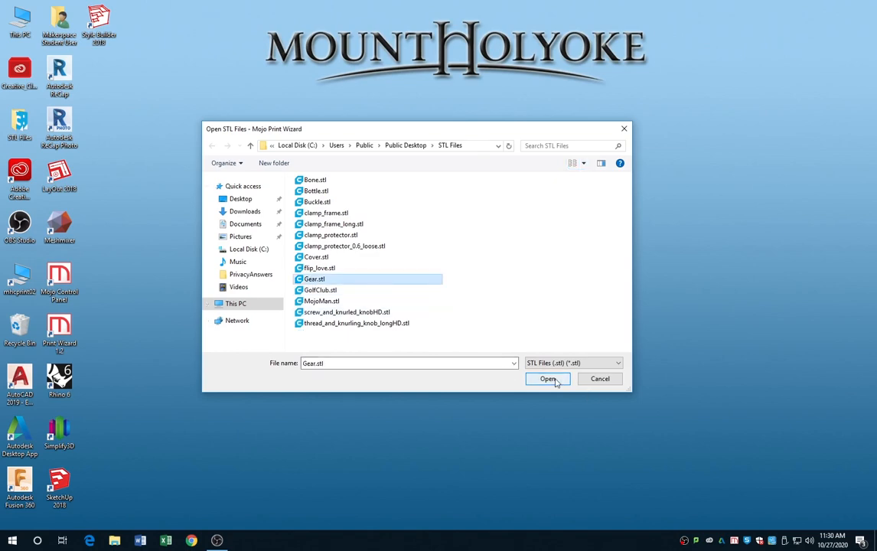
left_click(548, 380)
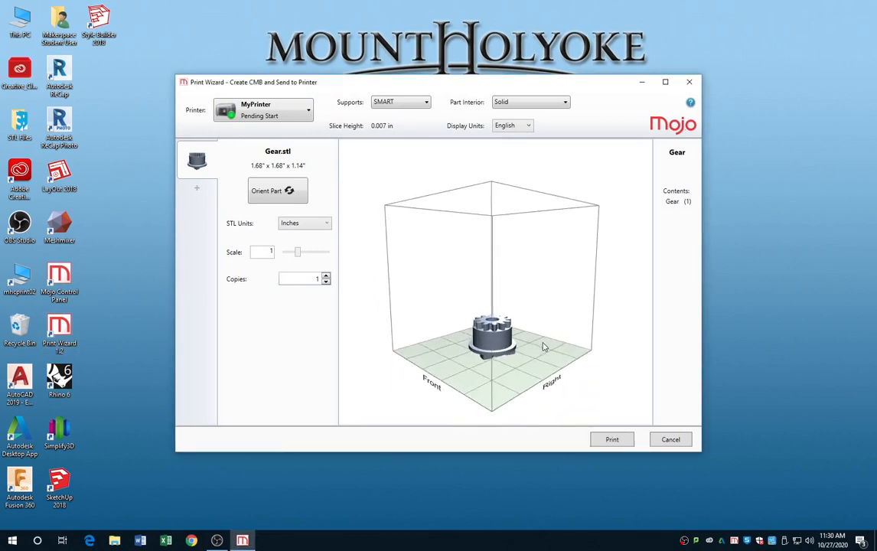
Cycle the gear's orientation with Orient Part so it tips onto its side
left_click(277, 190)
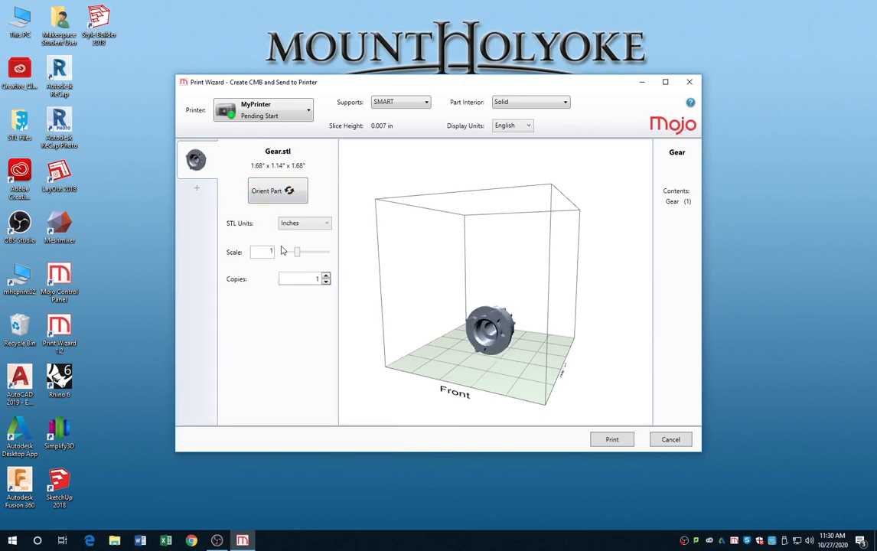
left_click(277, 190)
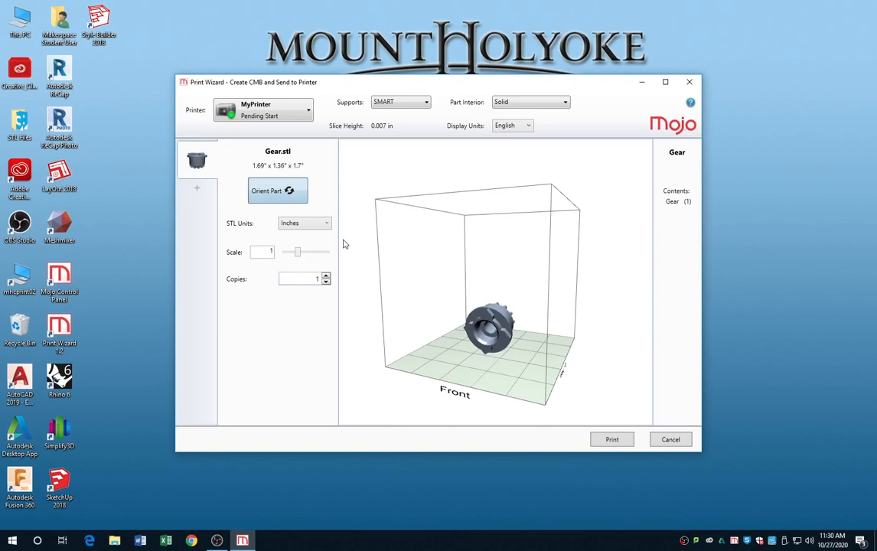
Rotate the gear about the Y axis until it lies sideways and confirm the orientation
left_click(277, 189)
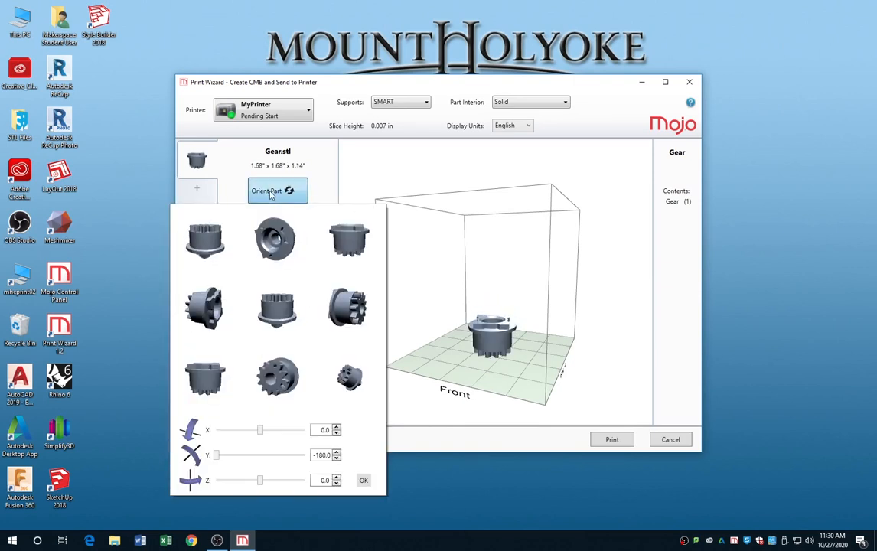
mouse_move(268, 456)
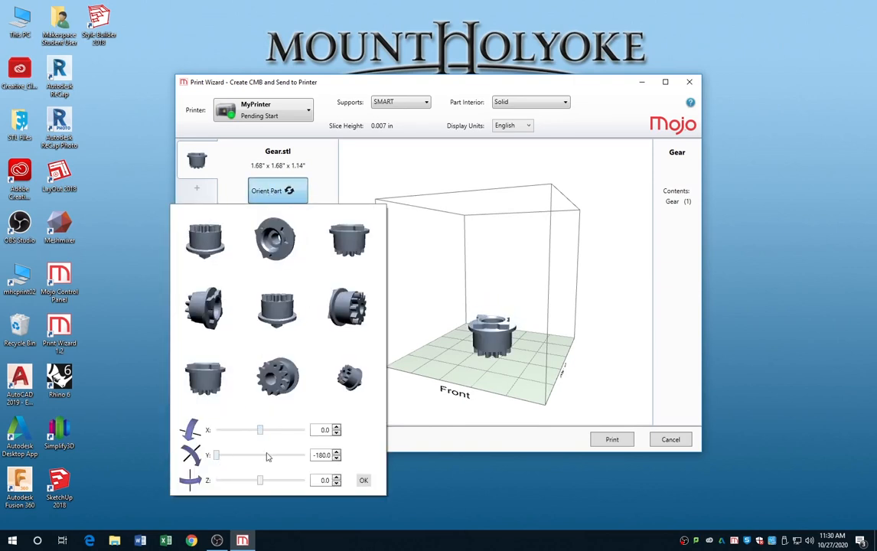
left_click_drag(260, 455, 230, 454)
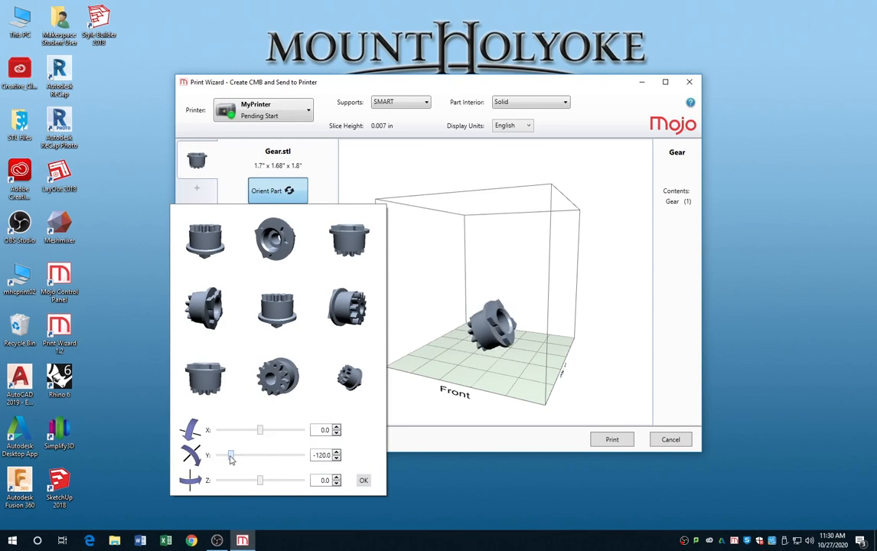
left_click_drag(229, 454, 236, 455)
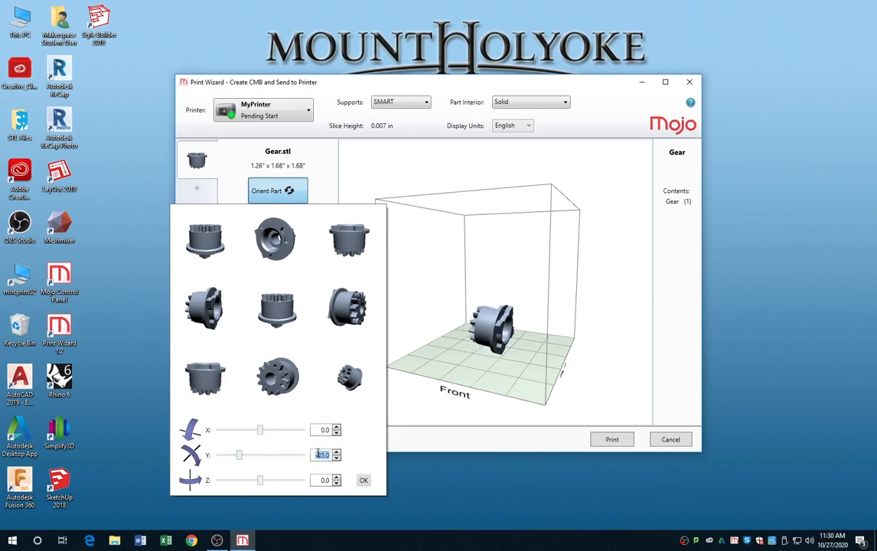
left_click(277, 190)
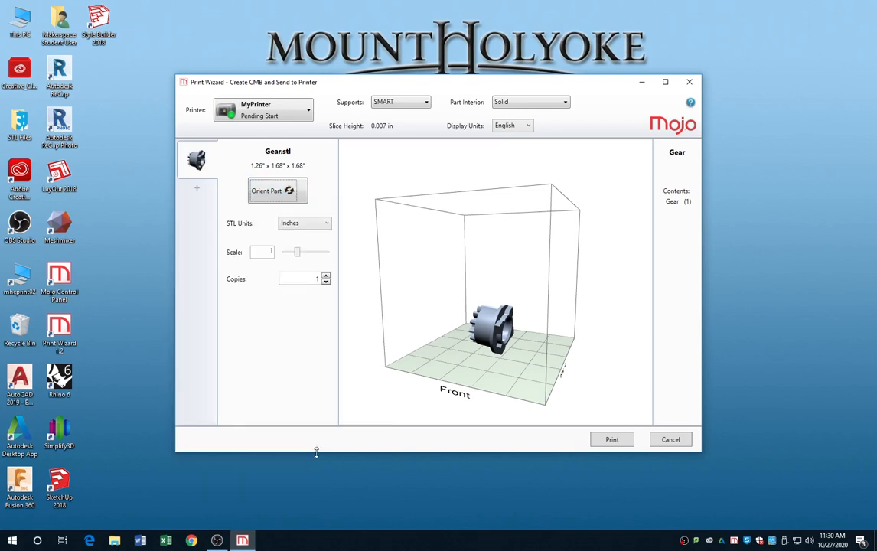
mouse_move(322, 298)
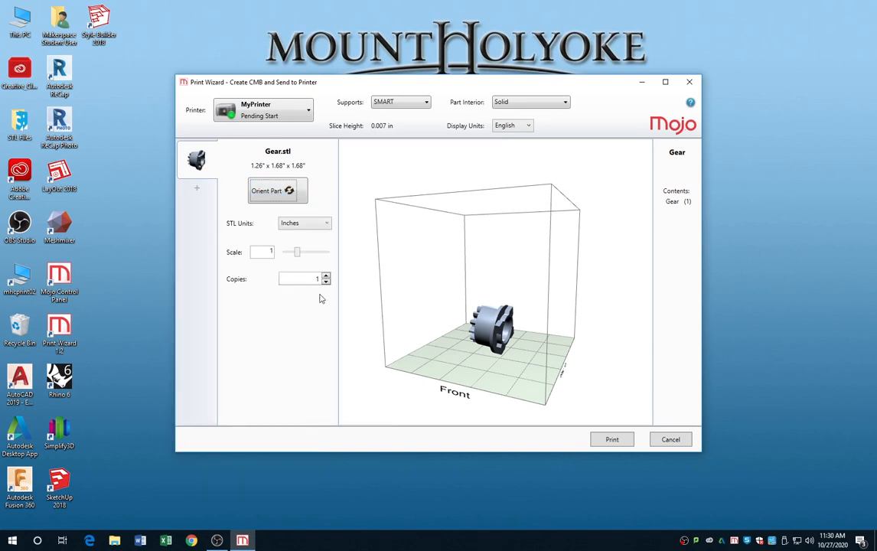
Reset the gear upright, raise copies to five then return to a single copy
left_click(277, 190)
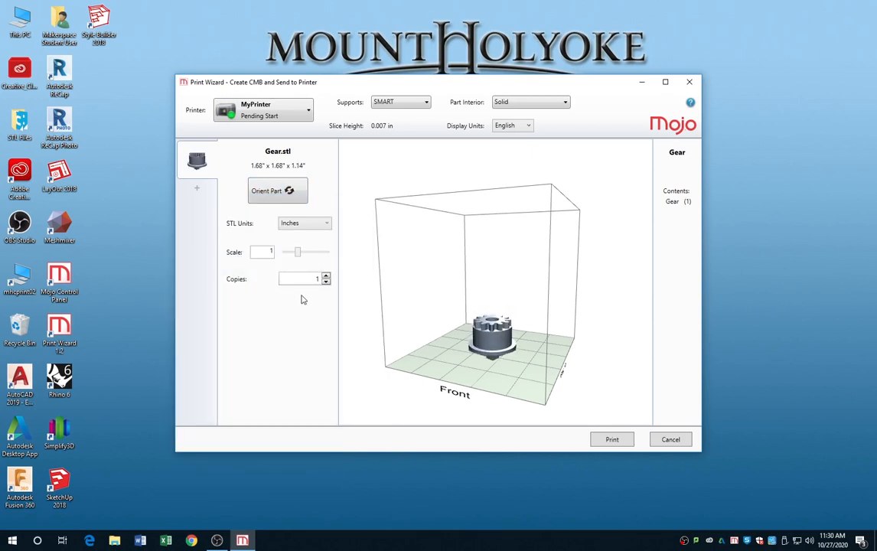
left_click(326, 275)
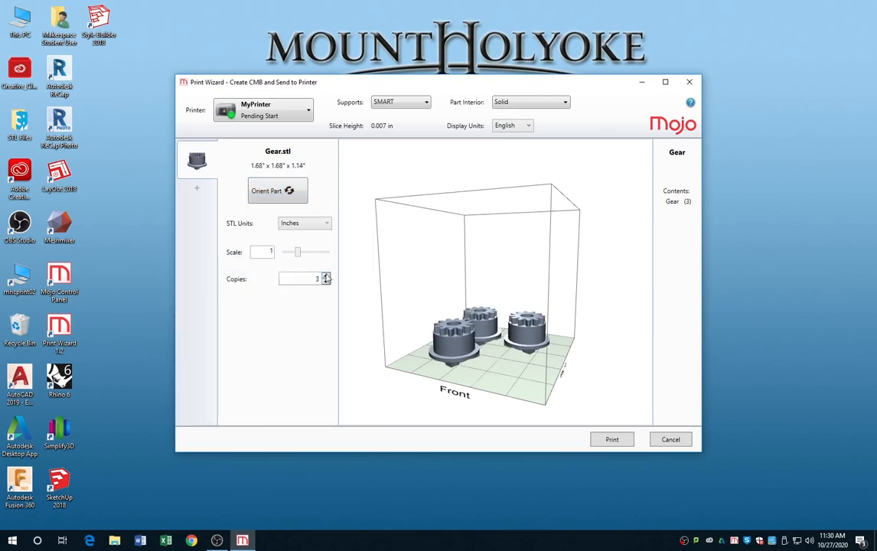
left_click(326, 276)
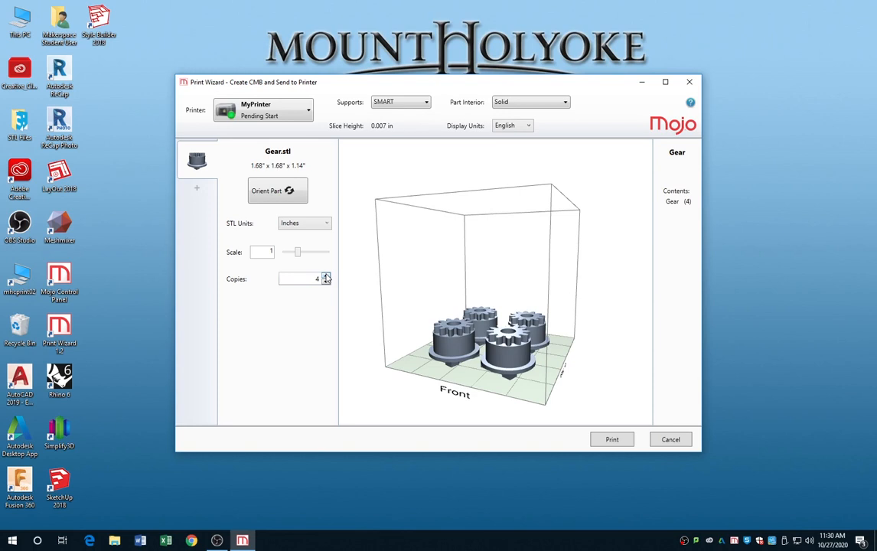
left_click(327, 275)
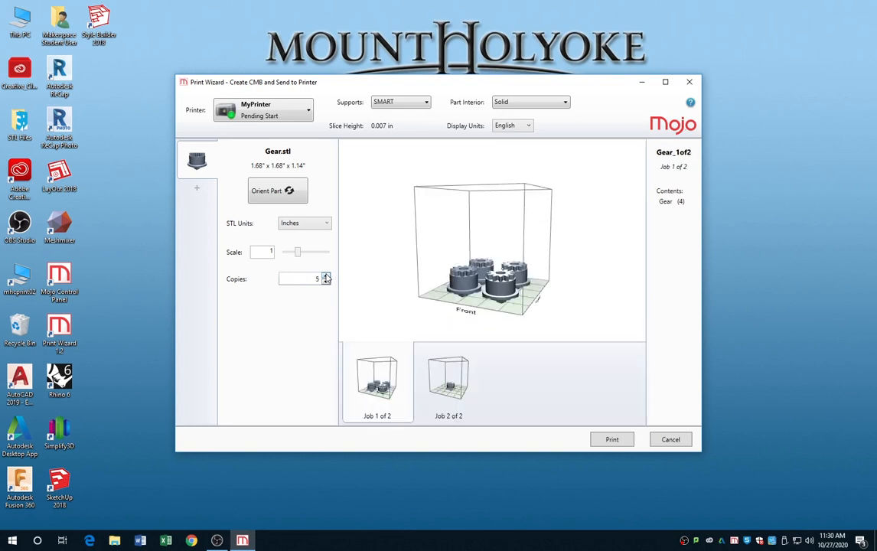
left_click(326, 282)
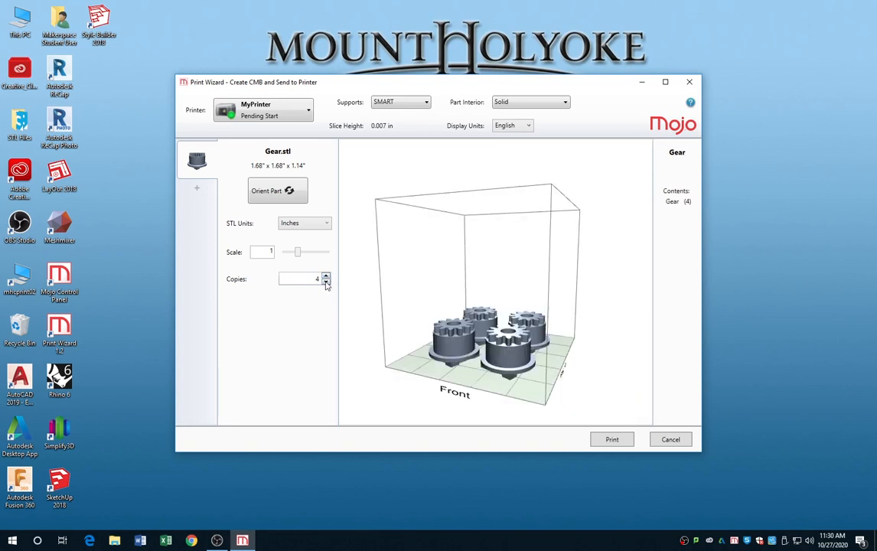
left_click(324, 281)
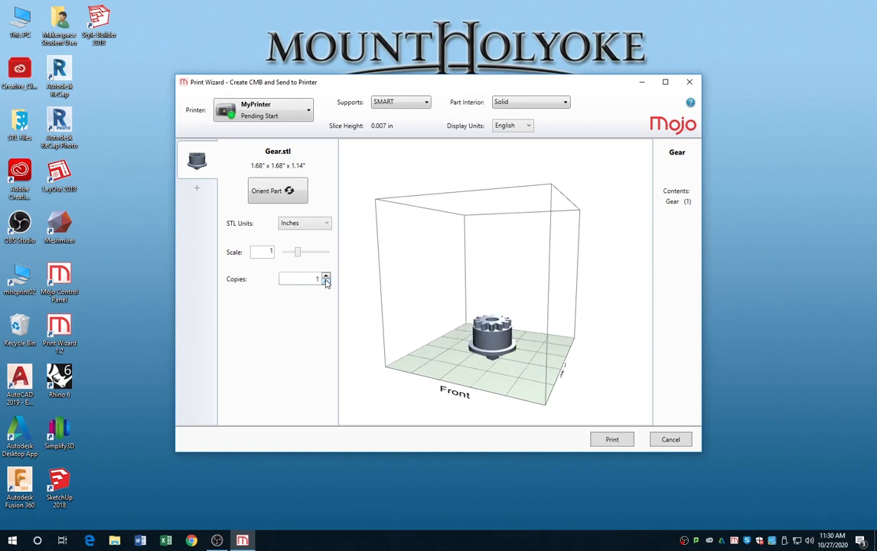
left_click(530, 101)
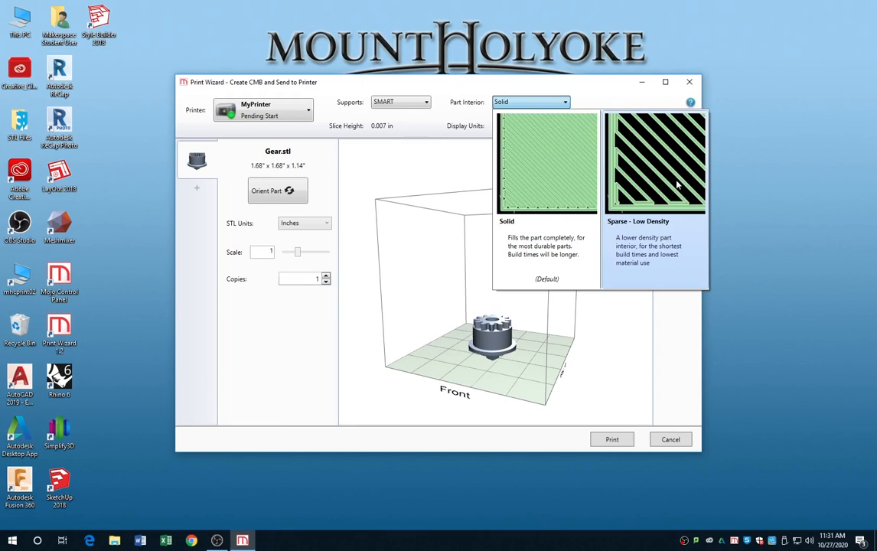
Choose Sparse - Low Density part interior and send the gear job to MyPrinter
left_click(655, 160)
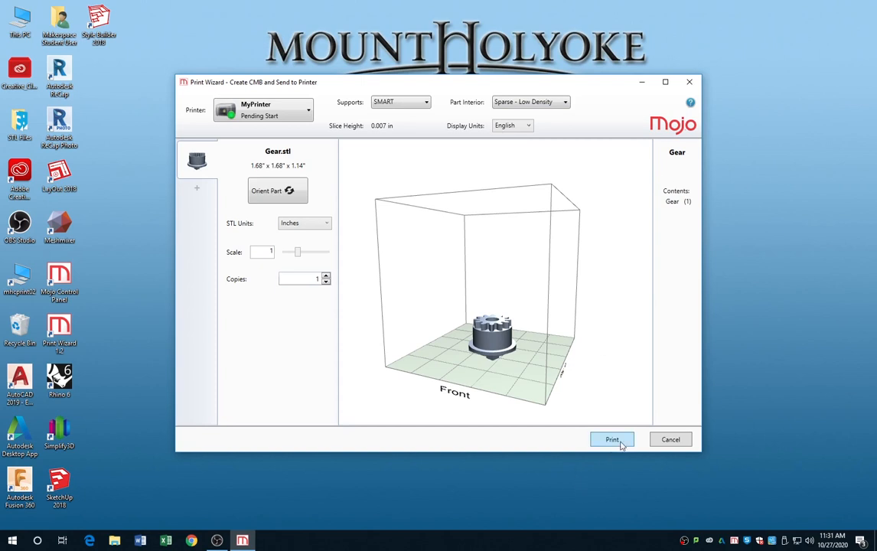
left_click(612, 439)
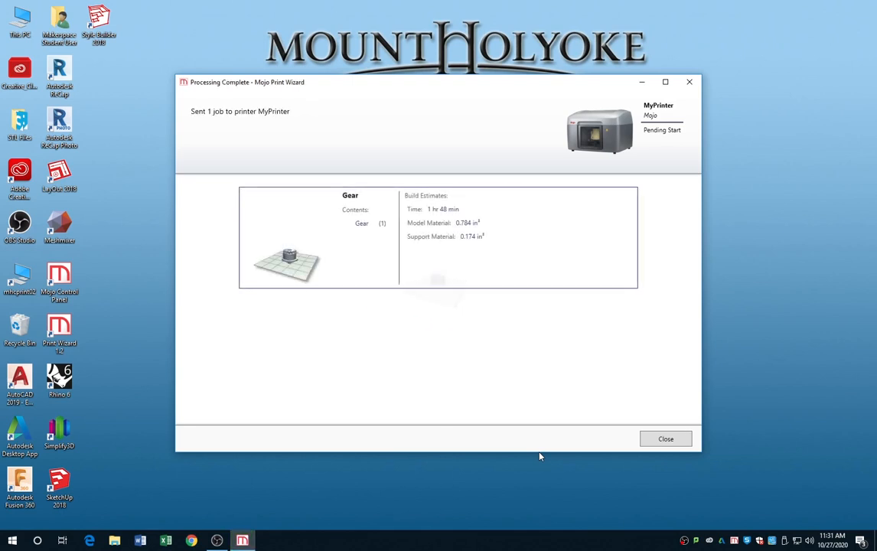
mouse_move(496, 450)
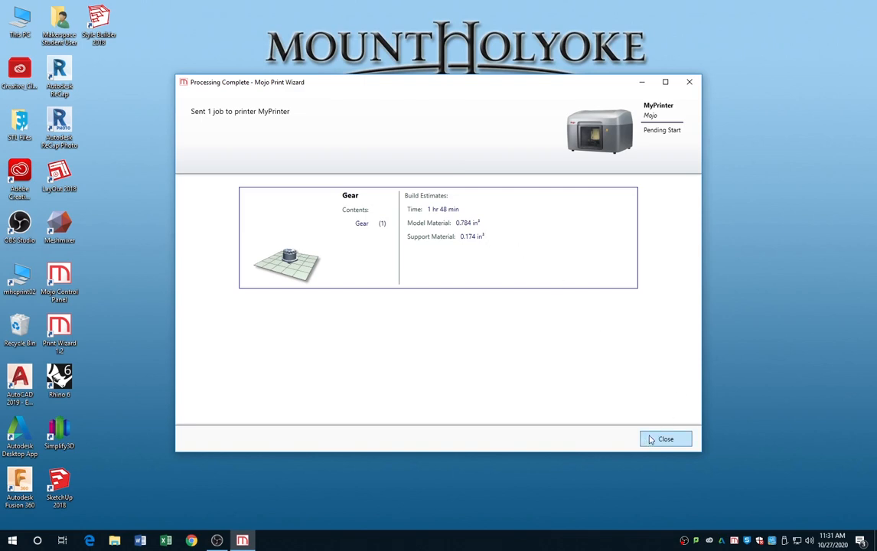
mouse_move(625, 392)
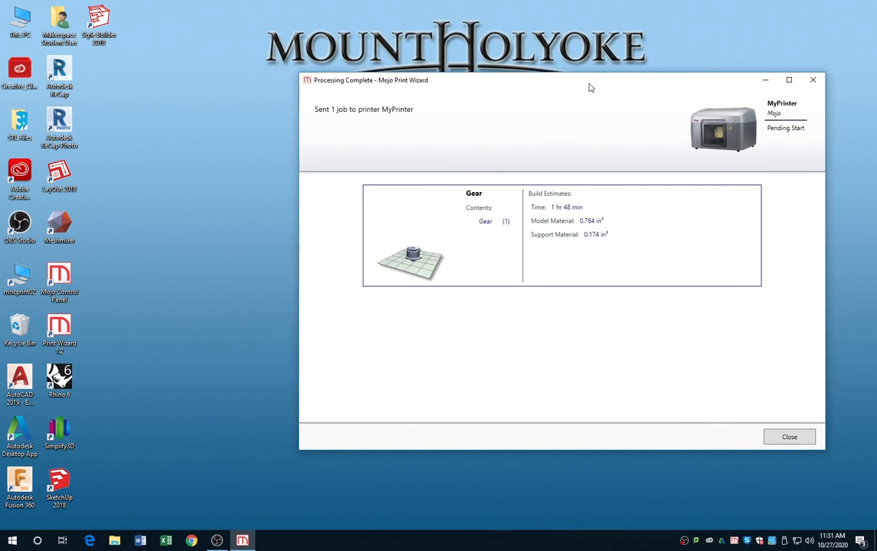
mouse_move(86, 291)
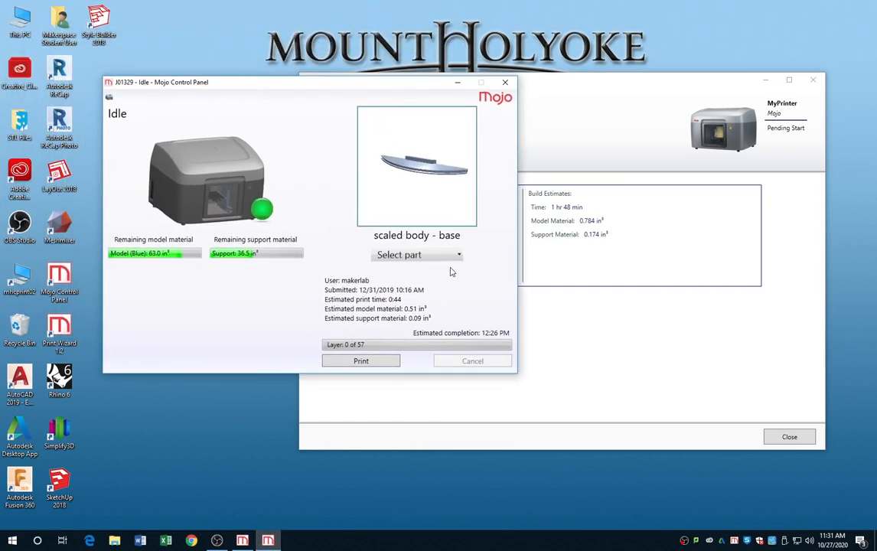
Pick Gear from the queued parts list as the job to print
left_click(416, 254)
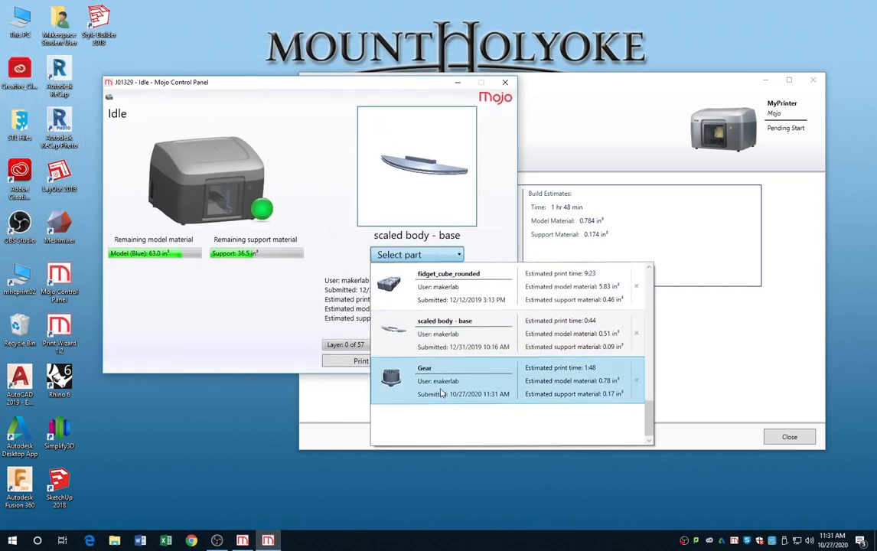
left_click(423, 380)
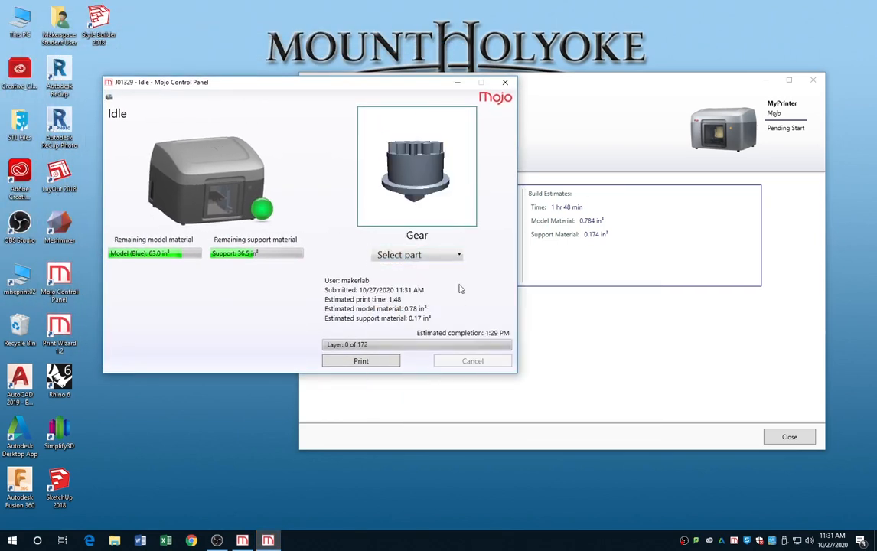
mouse_move(426, 300)
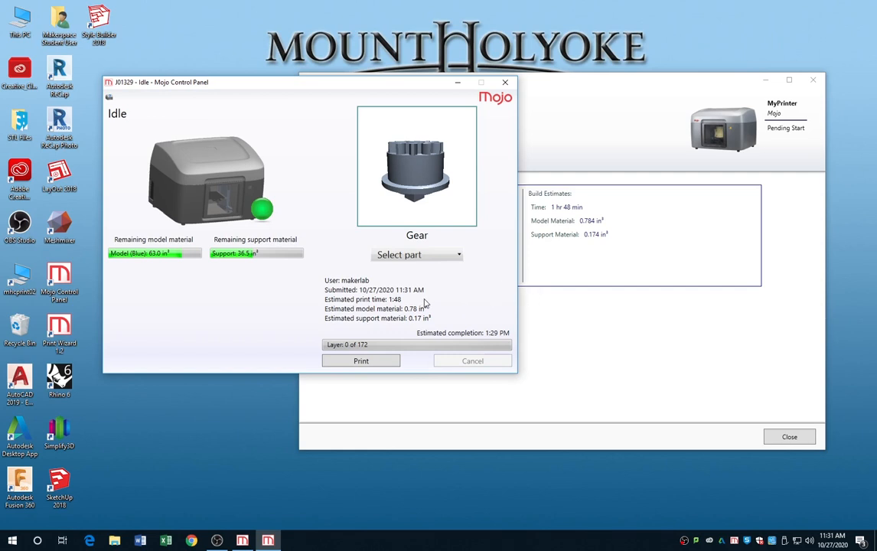
mouse_move(413, 301)
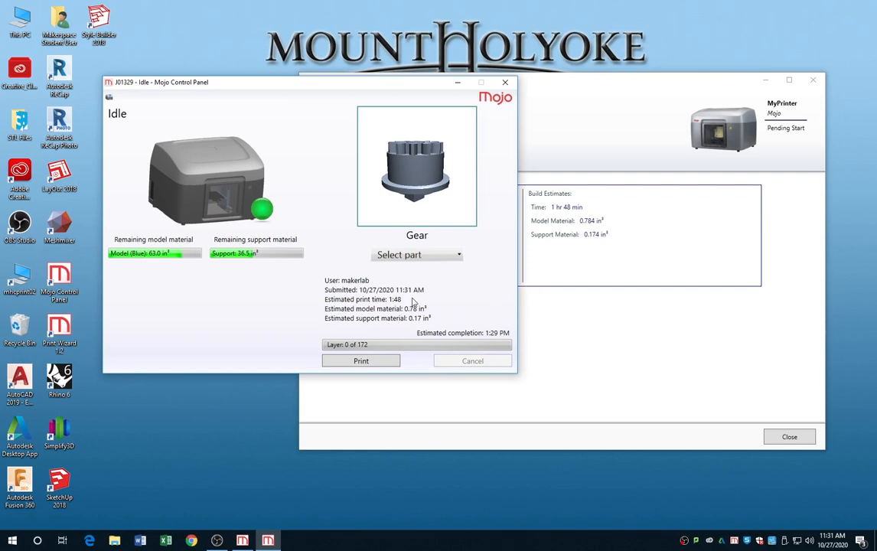
mouse_move(419, 299)
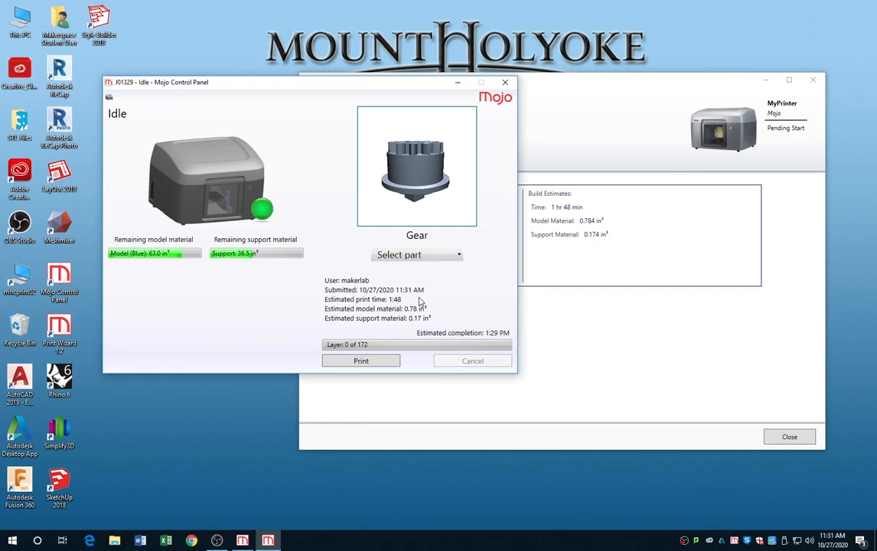
mouse_move(300, 349)
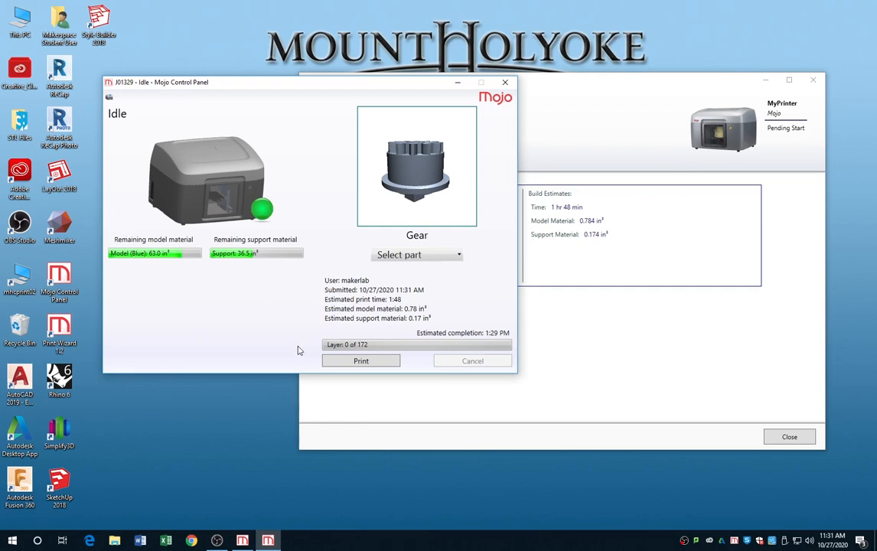